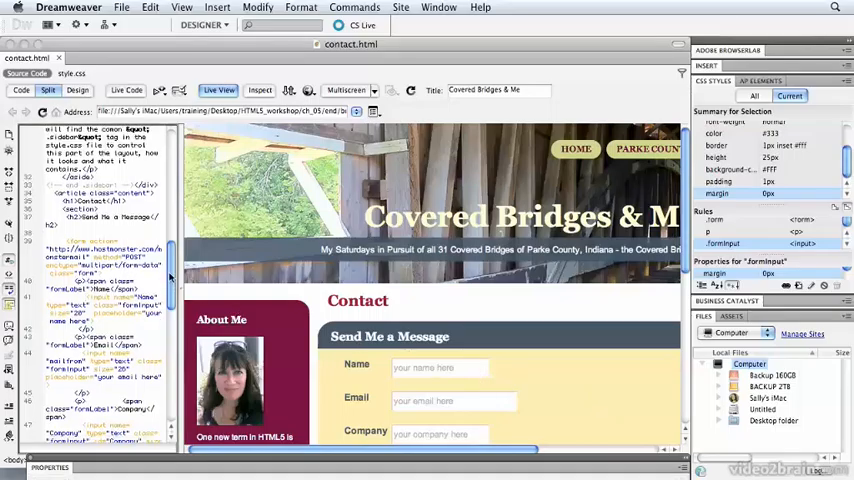
Scroll contact.html to bring the Message textarea and its code into view.
{"action": "scroll", "scroll_direction": "up", "scroll_amount": 3}
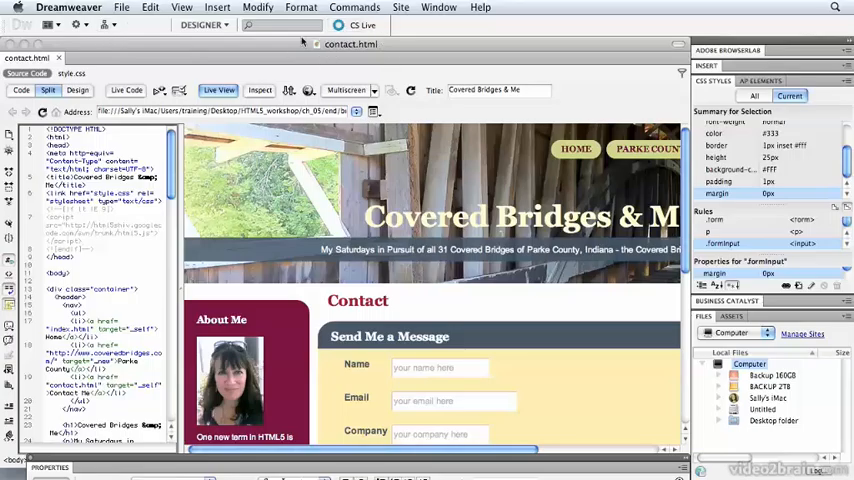
{"action": "mouse_move", "coordinate": [380, 76]}
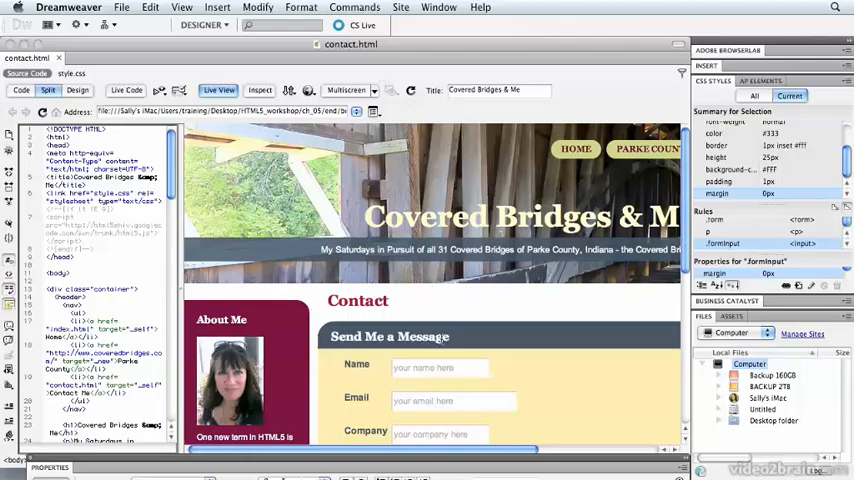
{"action": "scroll", "scroll_direction": "down", "scroll_amount": 3}
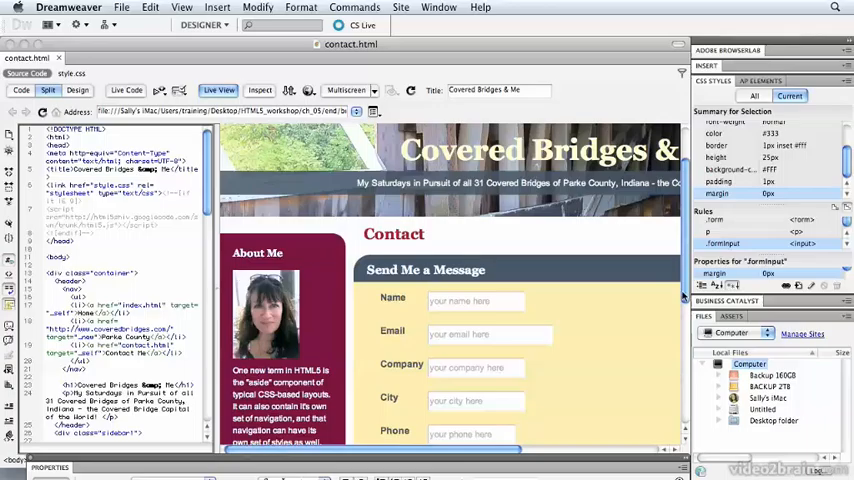
{"action": "scroll", "scroll_direction": "down", "scroll_amount": 3}
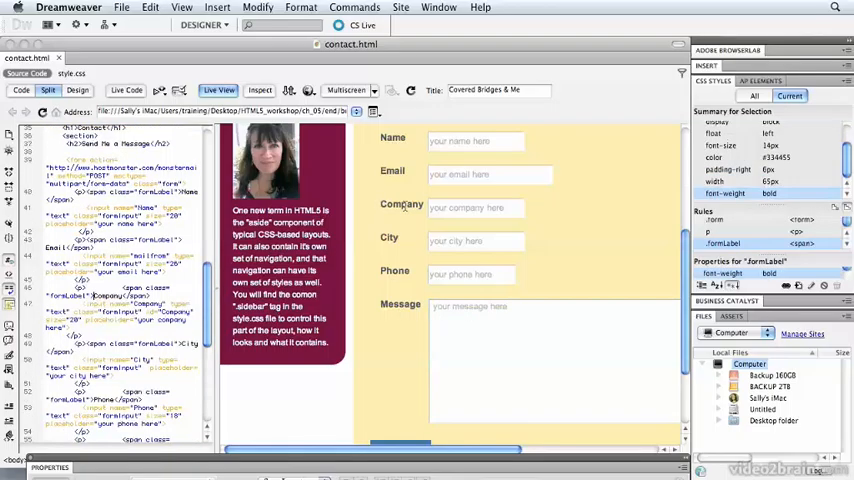
{"action": "mouse_move", "coordinate": [349, 285]}
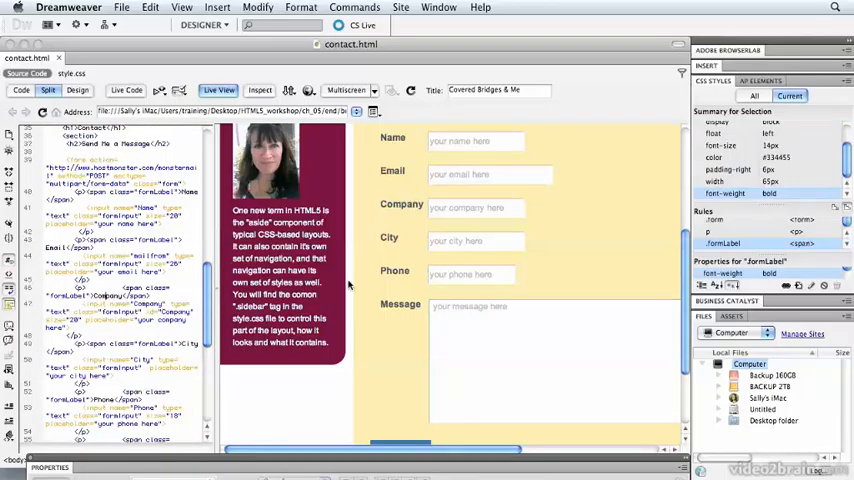
{"action": "scroll", "scroll_direction": "down", "scroll_amount": 3}
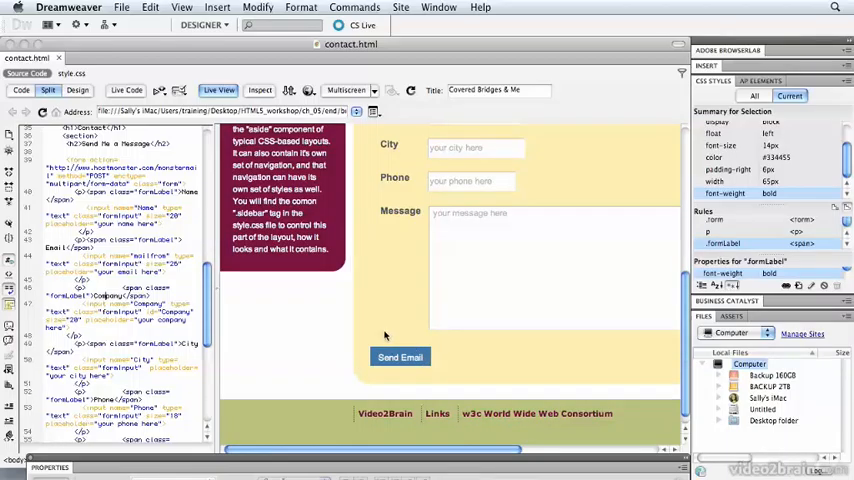
{"action": "scroll", "scroll_direction": "down", "scroll_amount": 3}
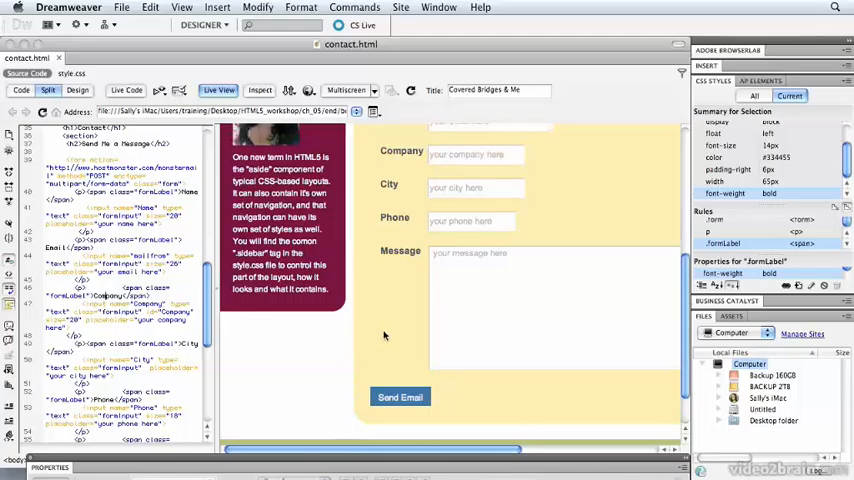
{"action": "scroll", "scroll_direction": "up", "scroll_amount": 3}
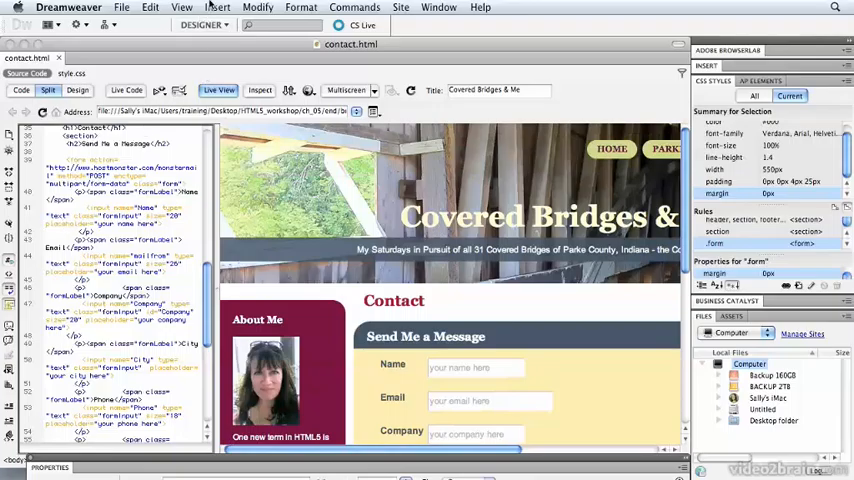
Open the Insert menu's list of page elements, scroll, and reopen it.
{"action": "left_click", "coordinate": [217, 7]}
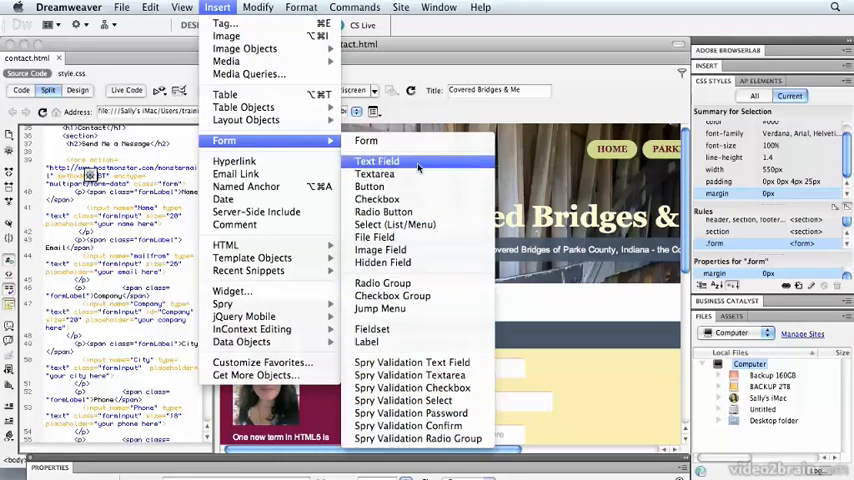
{"action": "mouse_move", "coordinate": [375, 174]}
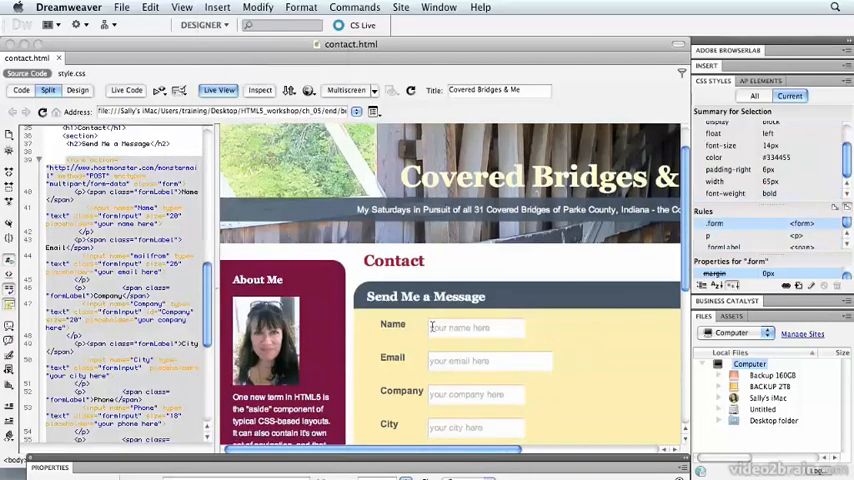
{"action": "scroll", "scroll_direction": "down", "scroll_amount": 3}
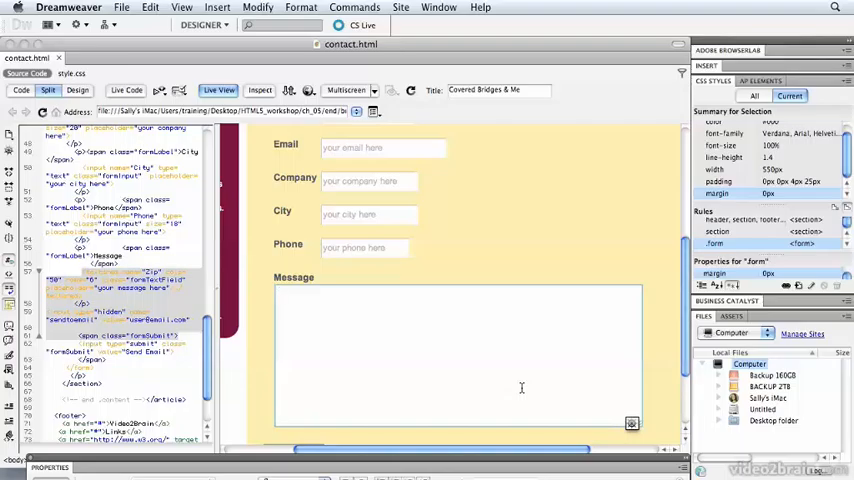
{"action": "mouse_move", "coordinate": [328, 394]}
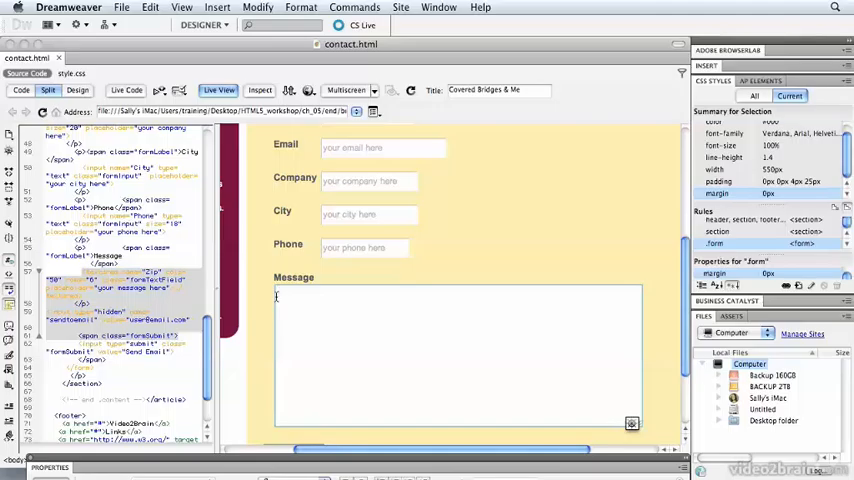
{"action": "left_click", "coordinate": [217, 7]}
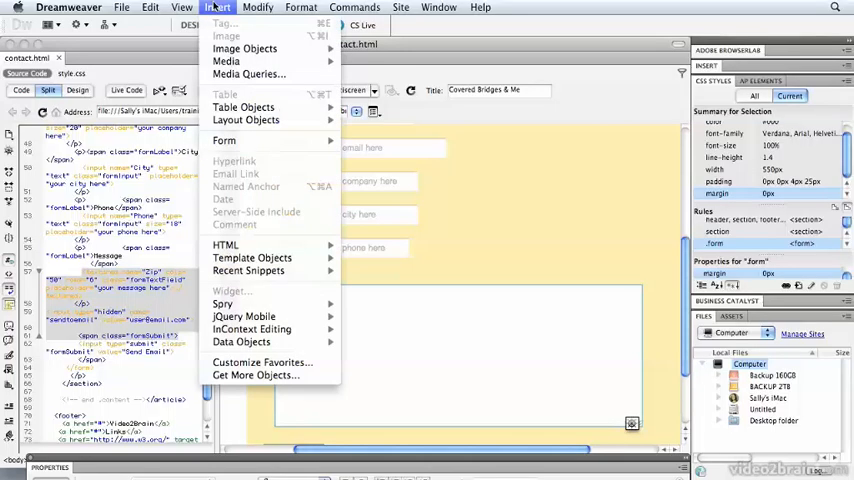
Show the Insert > Form submenu to review Text Field, Button, Checkbox and others.
{"action": "left_click", "coordinate": [218, 90]}
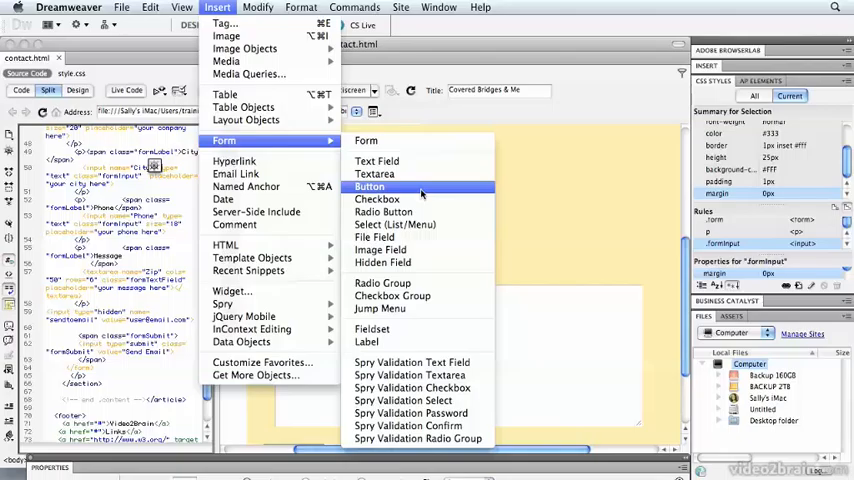
{"action": "mouse_move", "coordinate": [377, 199]}
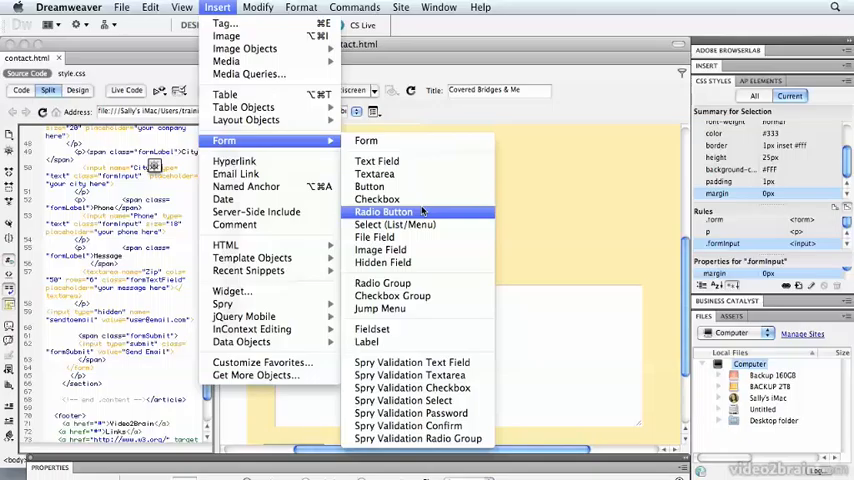
{"action": "mouse_move", "coordinate": [377, 199]}
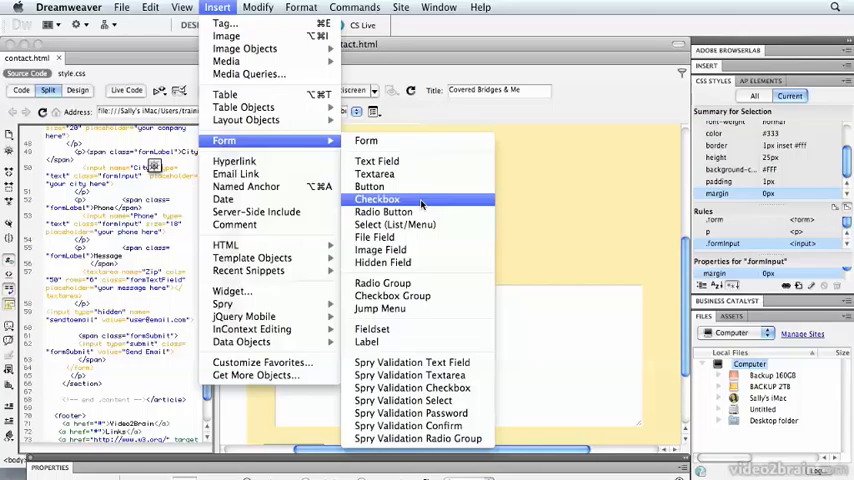
{"action": "mouse_move", "coordinate": [383, 211]}
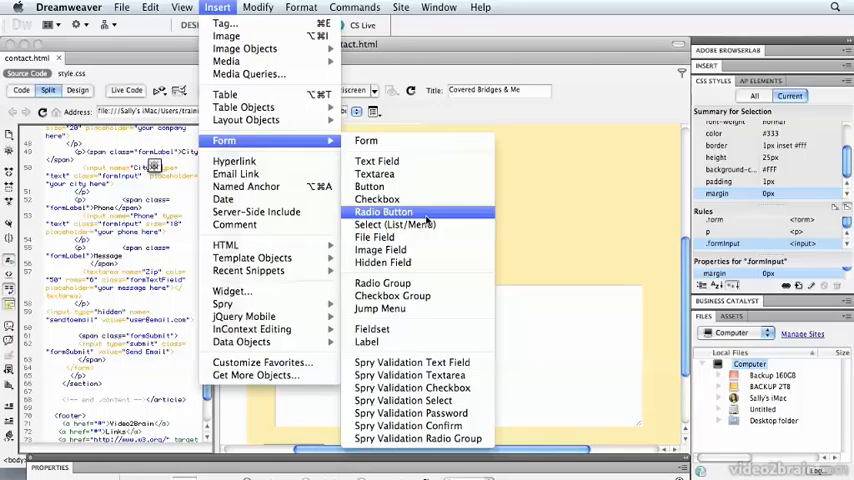
{"action": "mouse_move", "coordinate": [395, 224]}
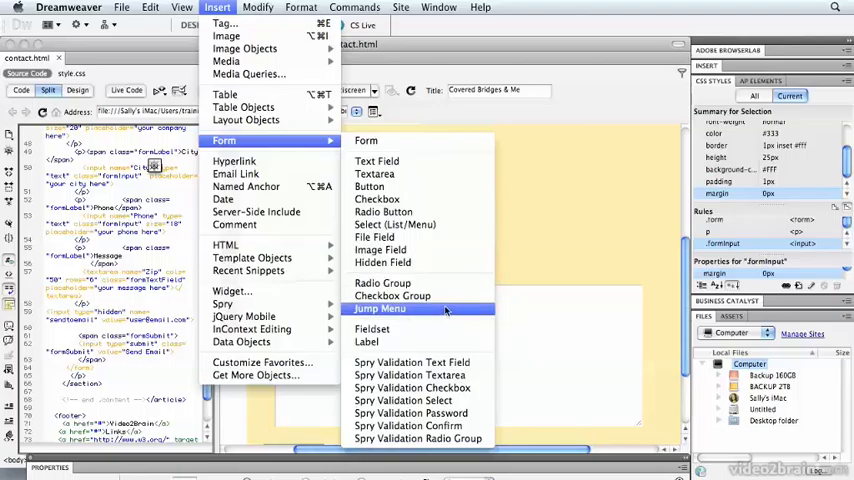
{"action": "mouse_move", "coordinate": [449, 313]}
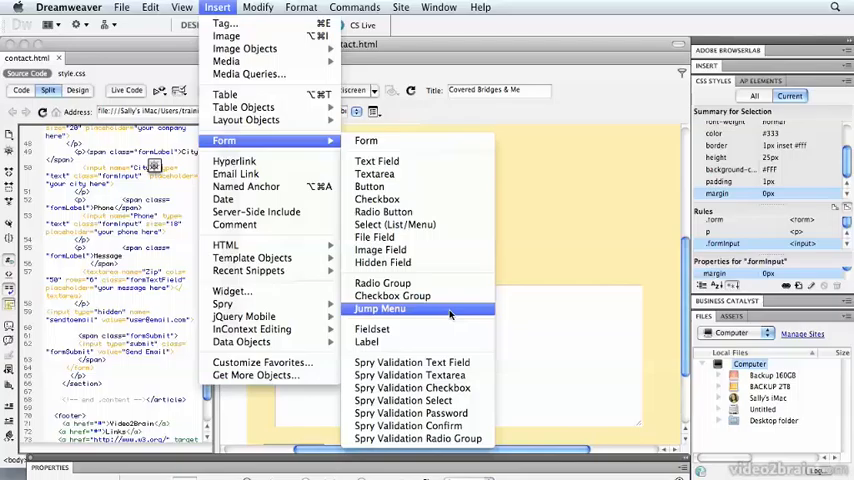
{"action": "mouse_move", "coordinate": [366, 140]}
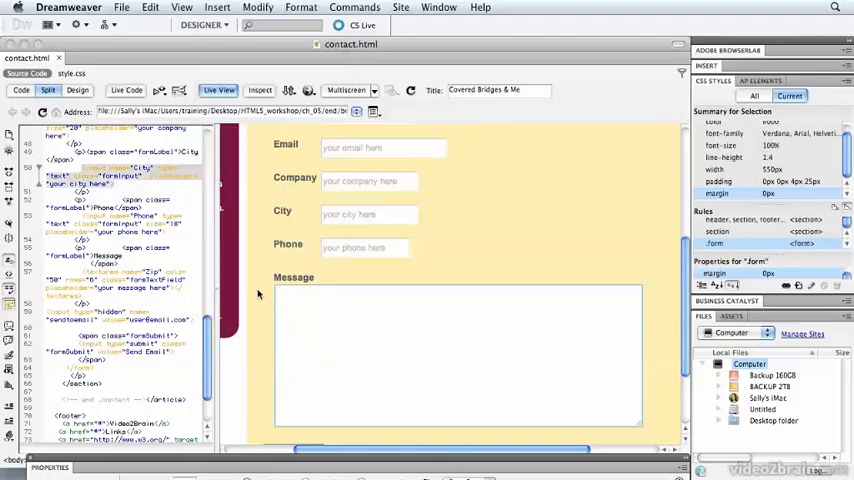
{"action": "scroll", "scroll_direction": "up", "scroll_amount": 3}
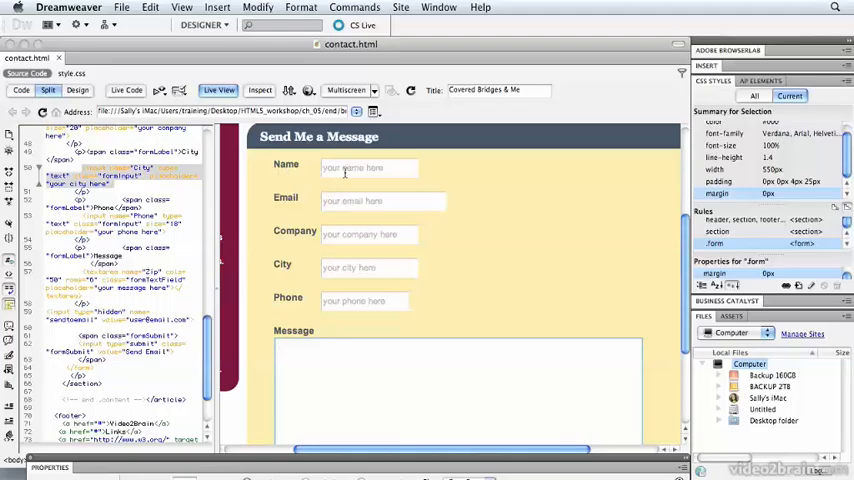
{"action": "left_click", "coordinate": [370, 167]}
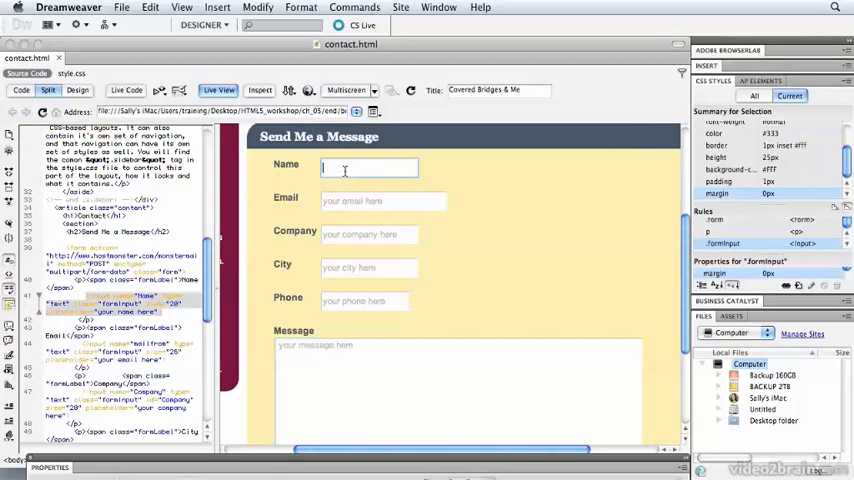
{"action": "scroll", "scroll_direction": "down", "scroll_amount": 3}
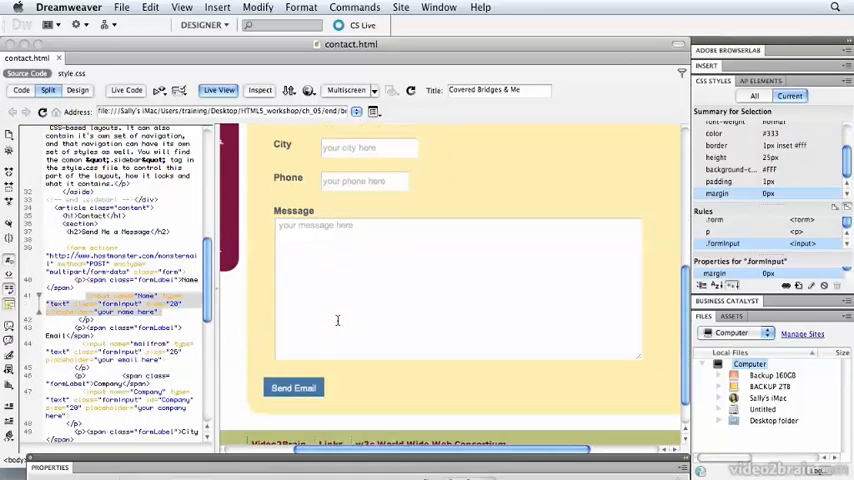
{"action": "scroll", "scroll_direction": "down", "scroll_amount": 3}
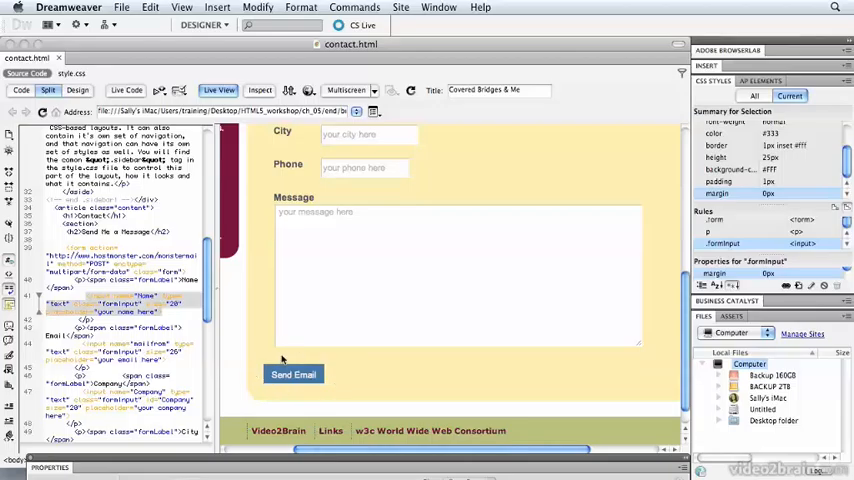
{"action": "scroll", "scroll_direction": "up", "scroll_amount": 3}
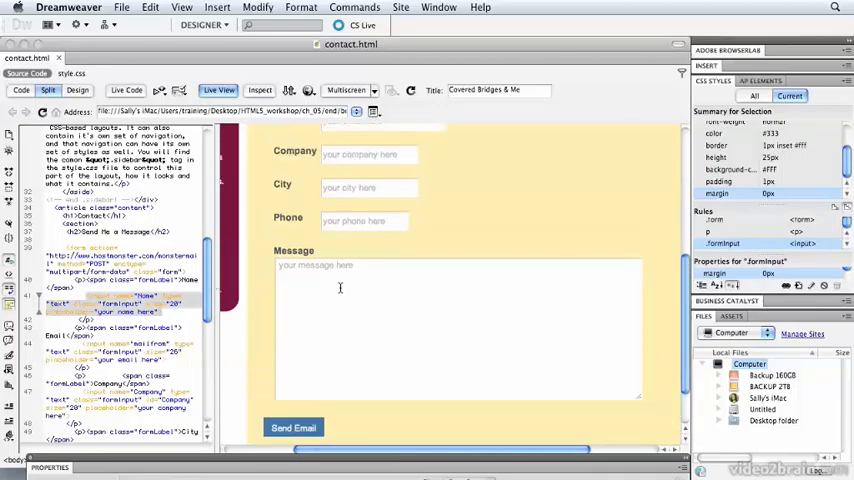
{"action": "scroll", "scroll_direction": "up", "scroll_amount": 3}
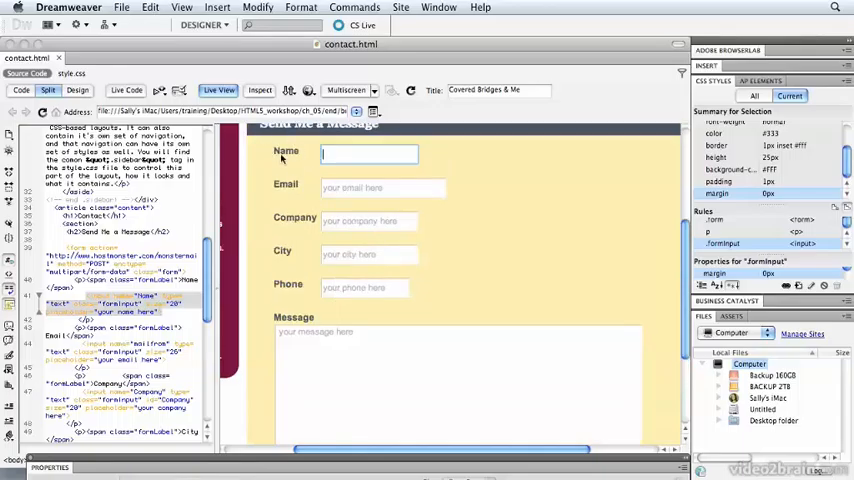
{"action": "mouse_move", "coordinate": [390, 174]}
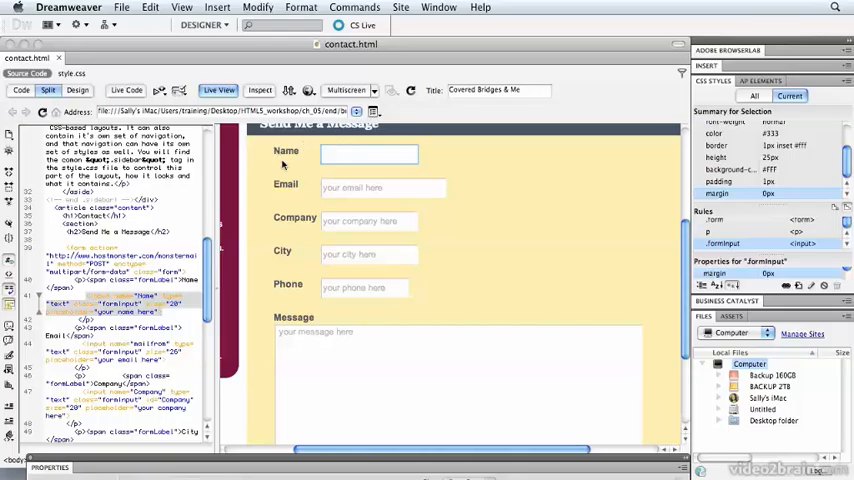
{"action": "left_click", "coordinate": [368, 154]}
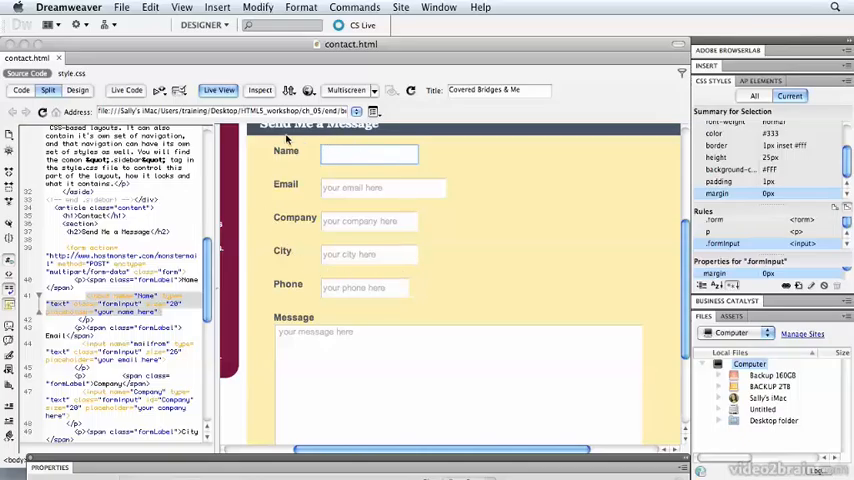
{"action": "mouse_move", "coordinate": [233, 186]}
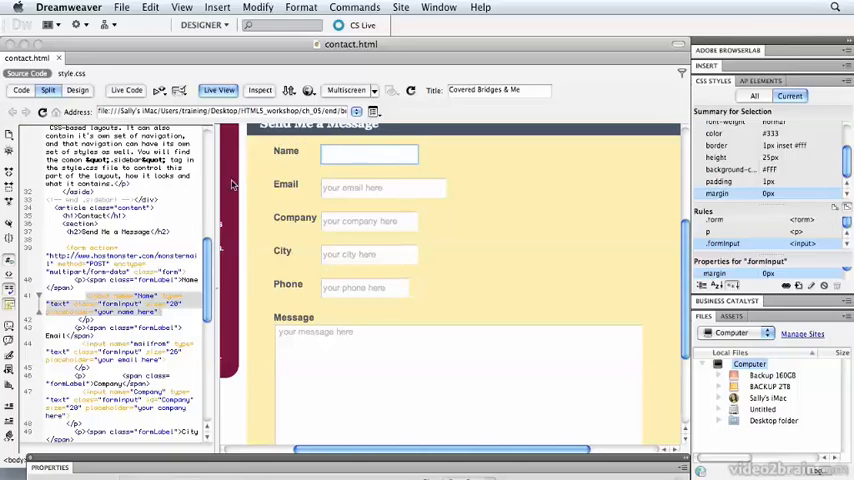
{"action": "scroll", "scroll_direction": "up", "scroll_amount": 3}
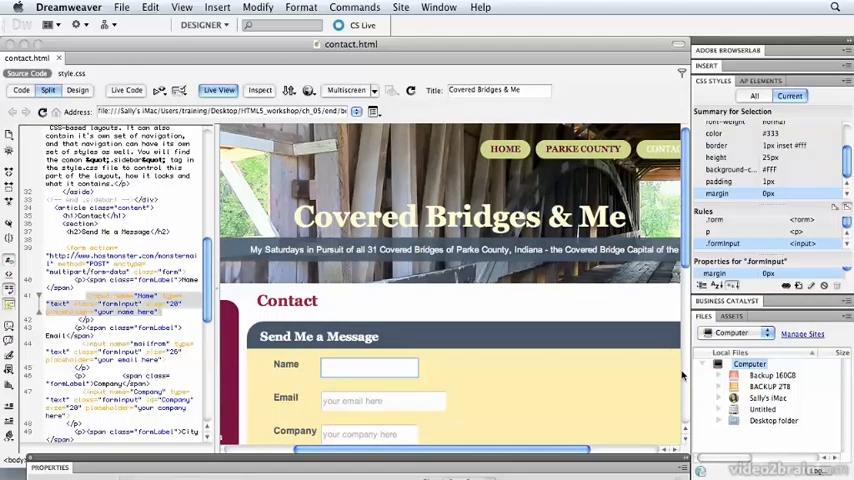
{"action": "left_click", "coordinate": [368, 367]}
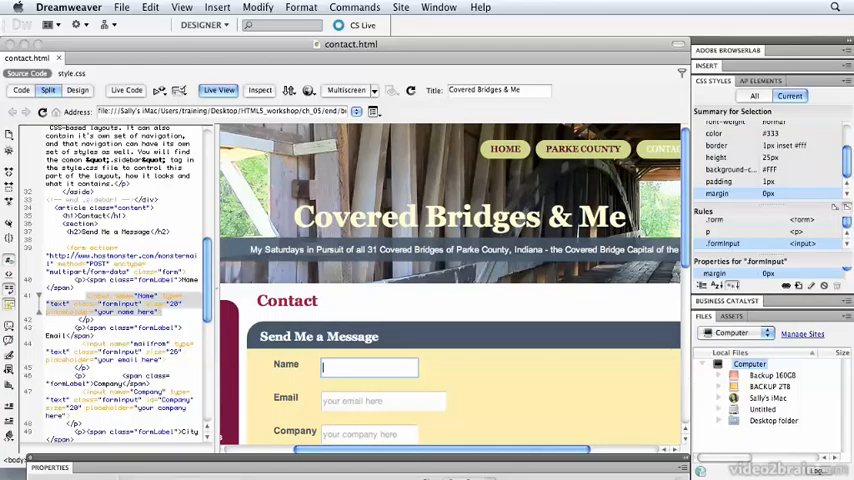